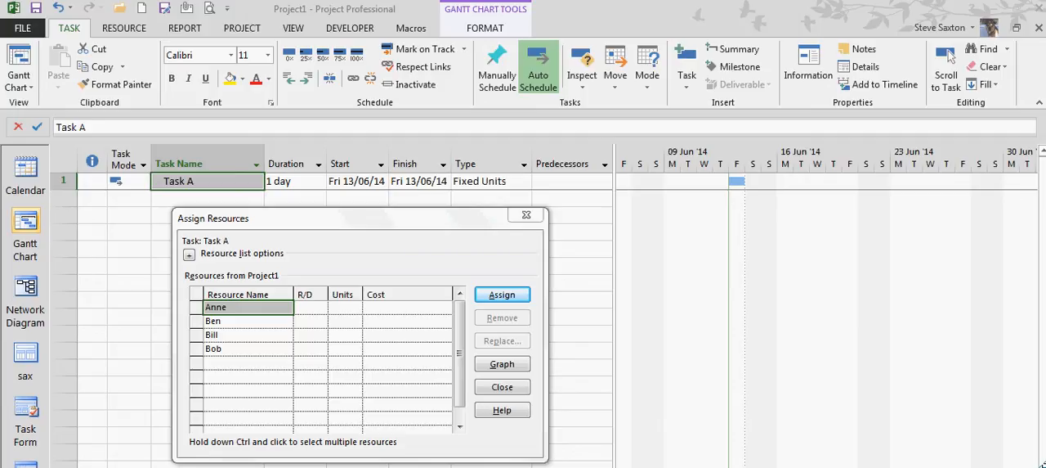
{"action": "mouse_move", "coordinate": [572, 285]}
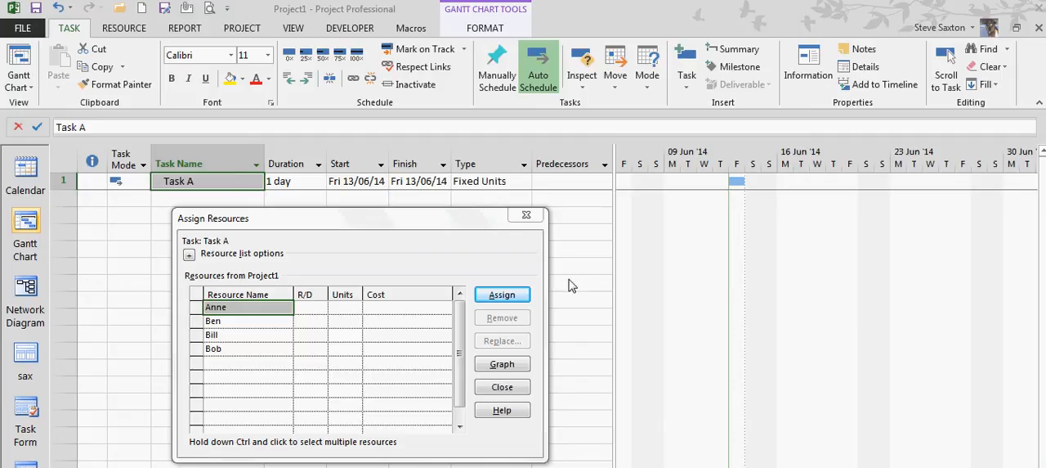
{"action": "mouse_move", "coordinate": [250, 202]}
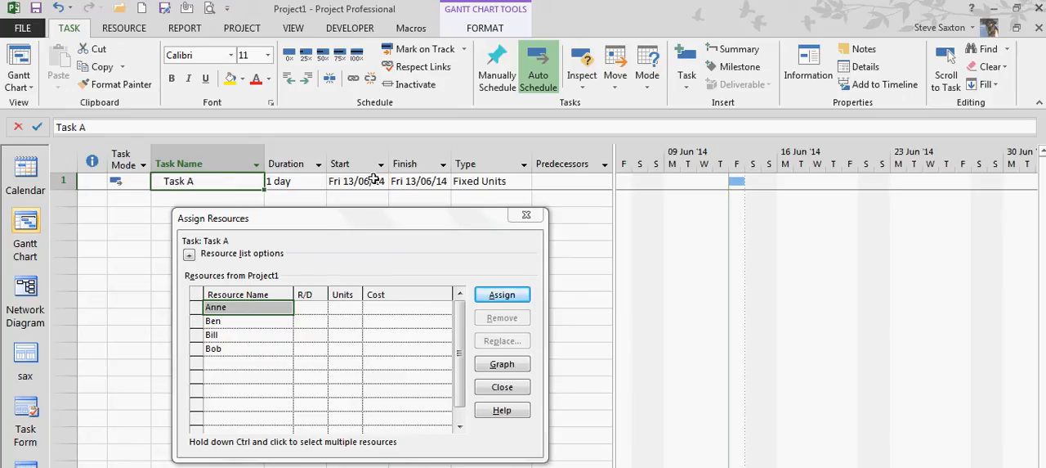
{"action": "mouse_move", "coordinate": [501, 182]}
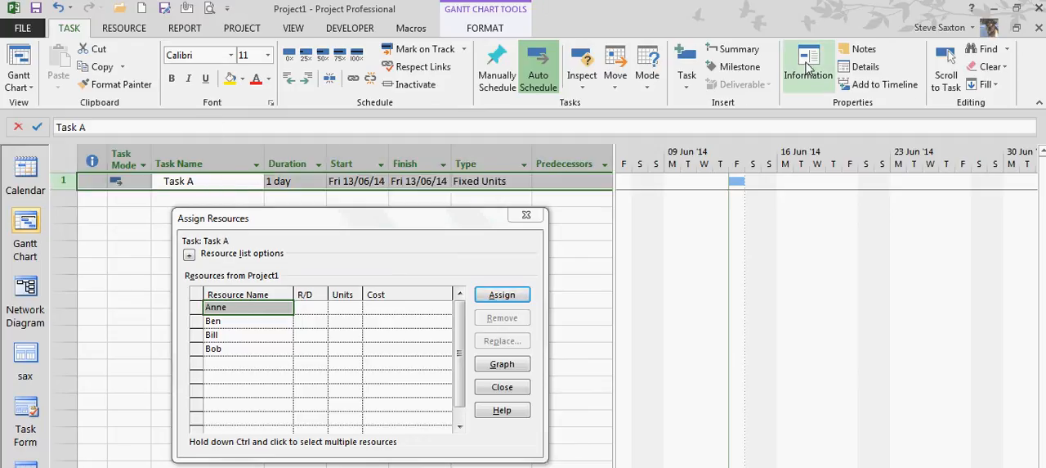
In Task A's Advanced settings, keep task type Fixed Units and enable Effort driven.
{"action": "left_click", "coordinate": [808, 61]}
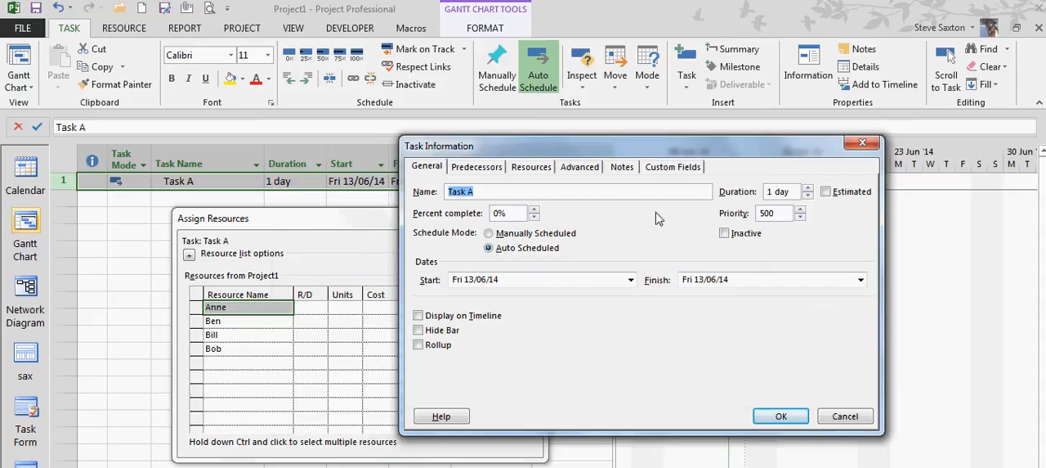
{"action": "left_click", "coordinate": [580, 166]}
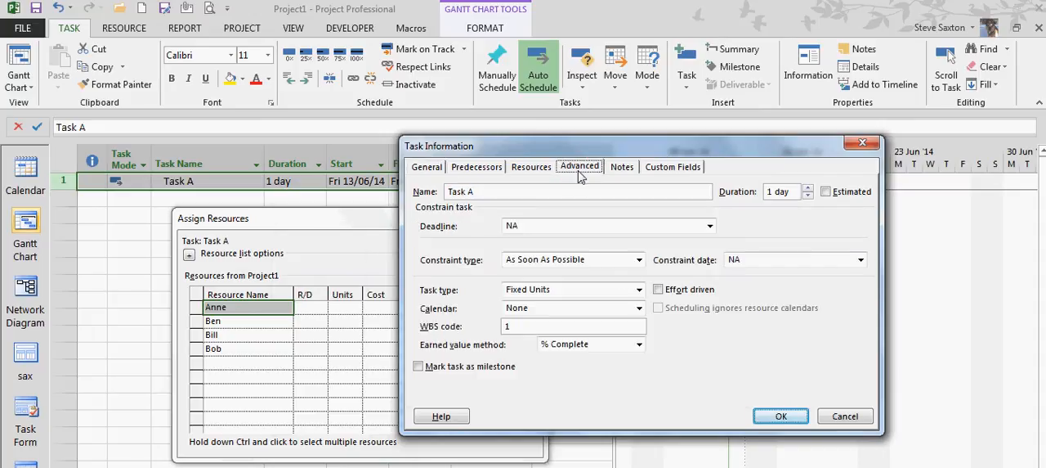
{"action": "left_click", "coordinate": [640, 288]}
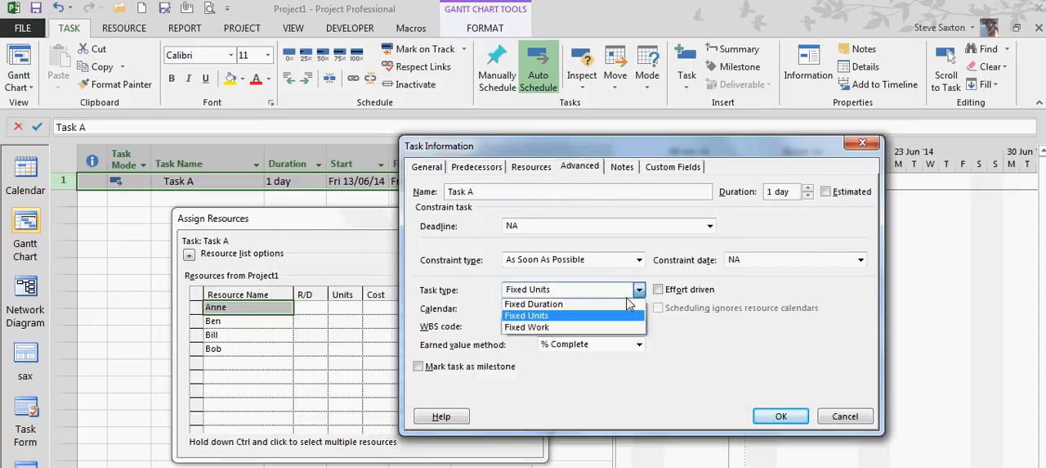
{"action": "mouse_move", "coordinate": [534, 304]}
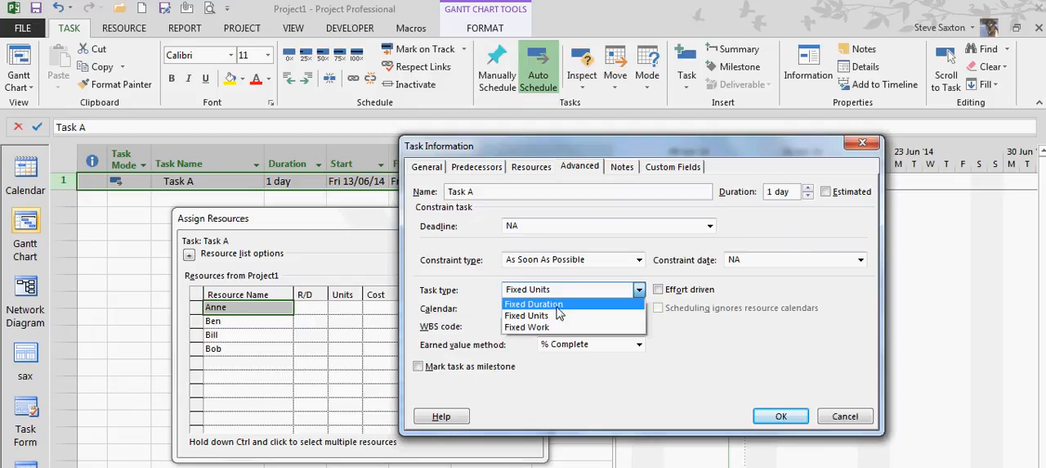
{"action": "left_click", "coordinate": [526, 314]}
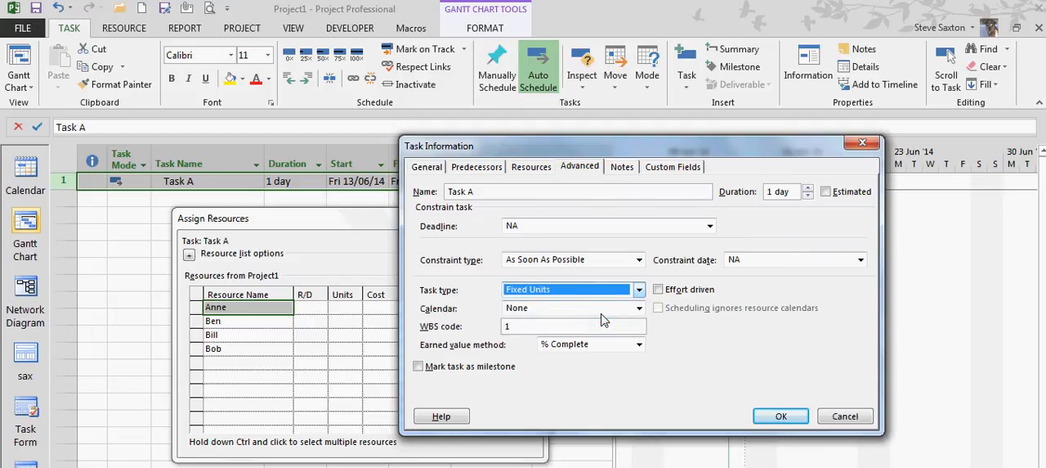
{"action": "left_click", "coordinate": [658, 288]}
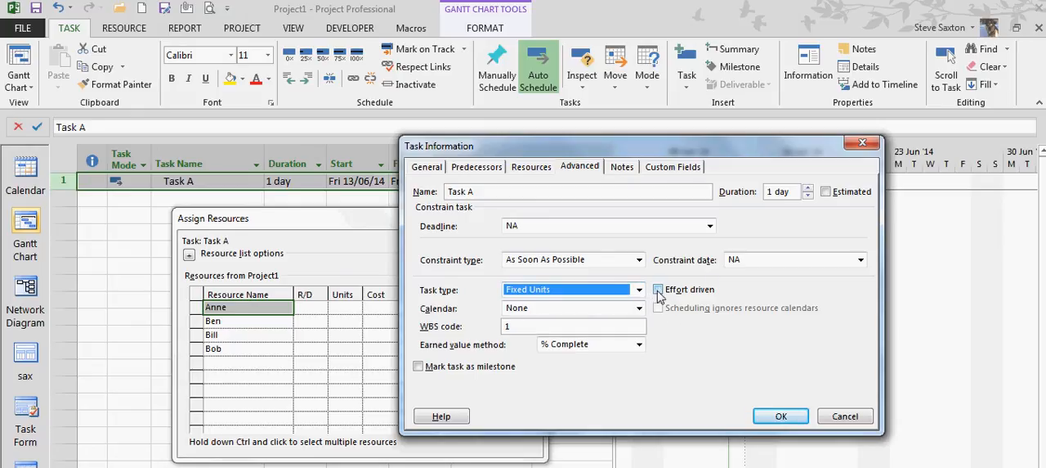
{"action": "left_click", "coordinate": [657, 288]}
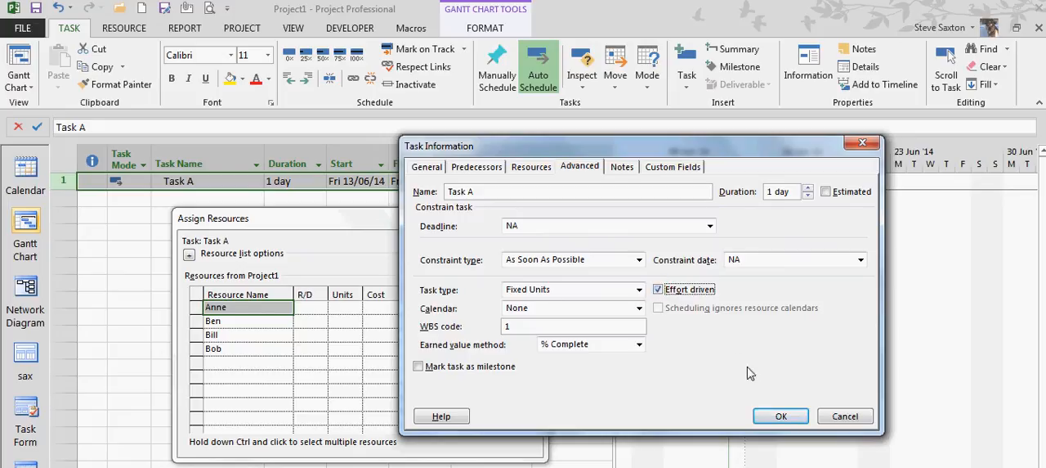
{"action": "left_click", "coordinate": [780, 415]}
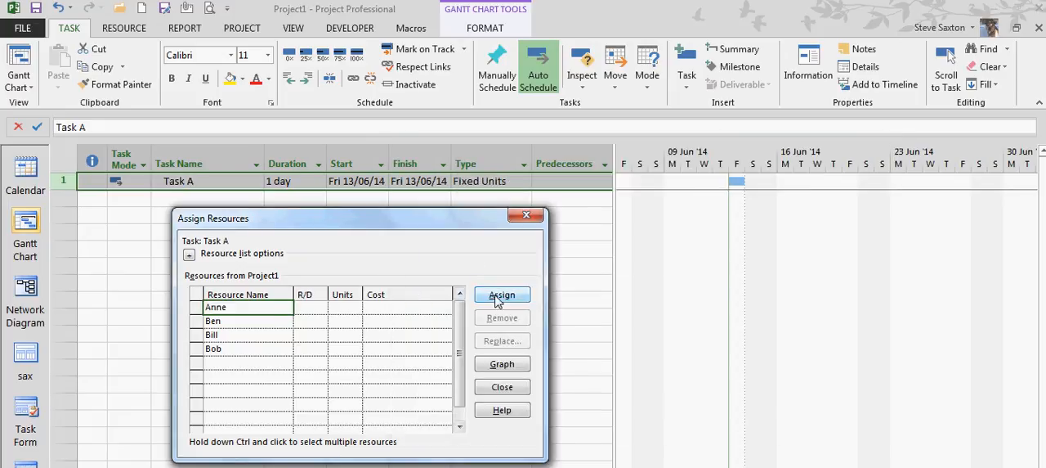
Assign Anne, Ben and Bill to Task A, reducing its duration to 0.33 days.
{"action": "left_click", "coordinate": [502, 294]}
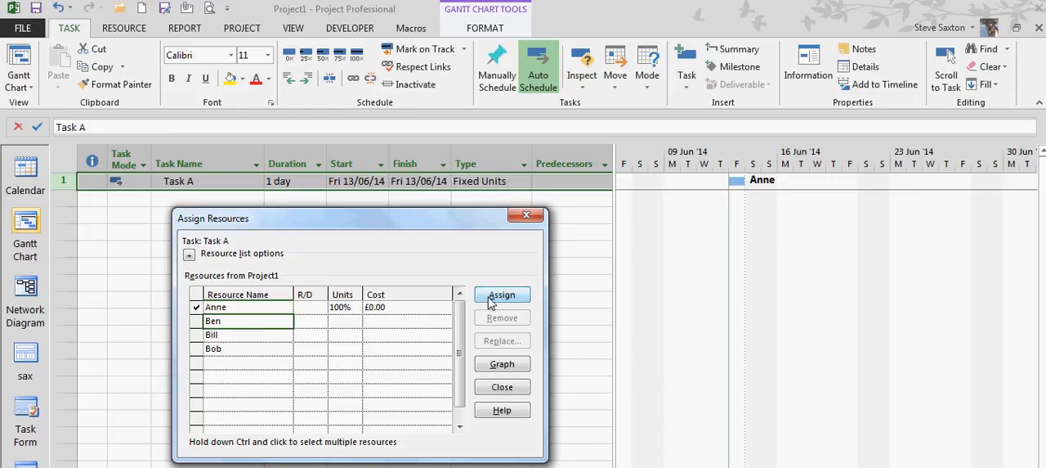
{"action": "left_click", "coordinate": [502, 294]}
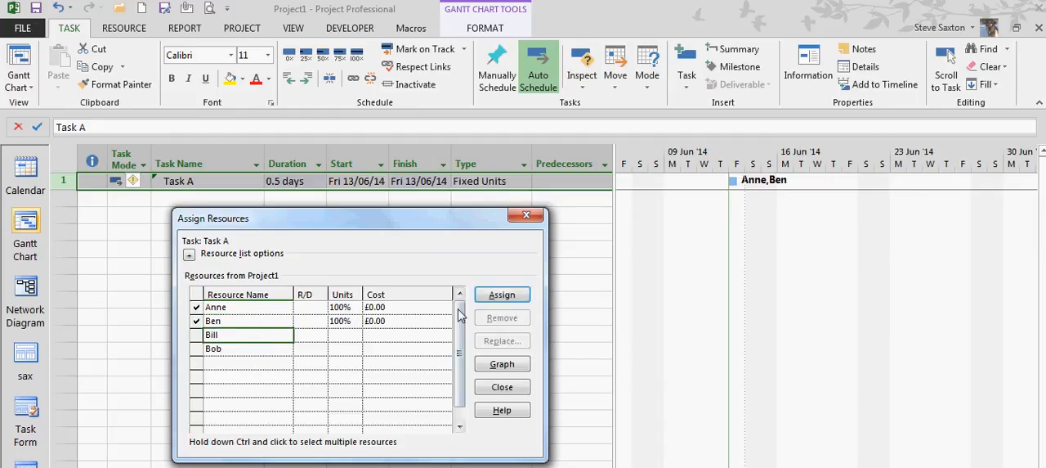
{"action": "left_click", "coordinate": [502, 294]}
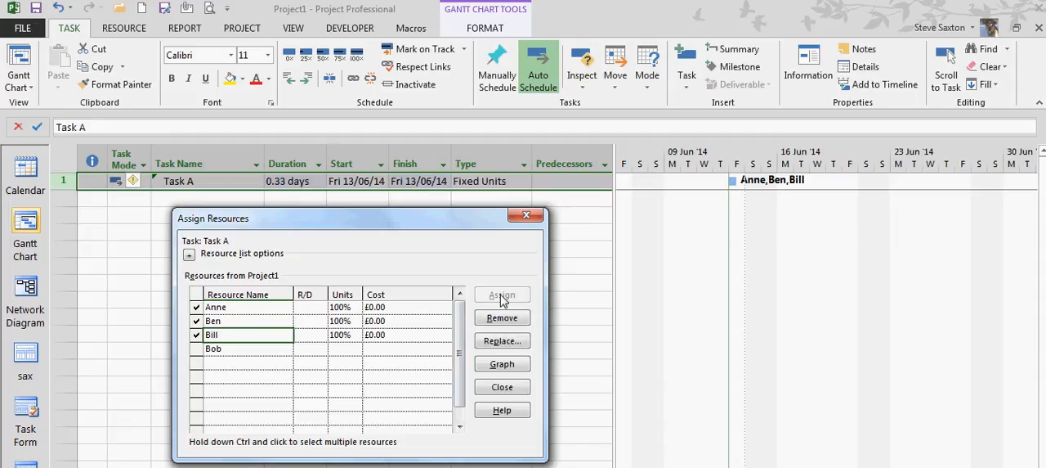